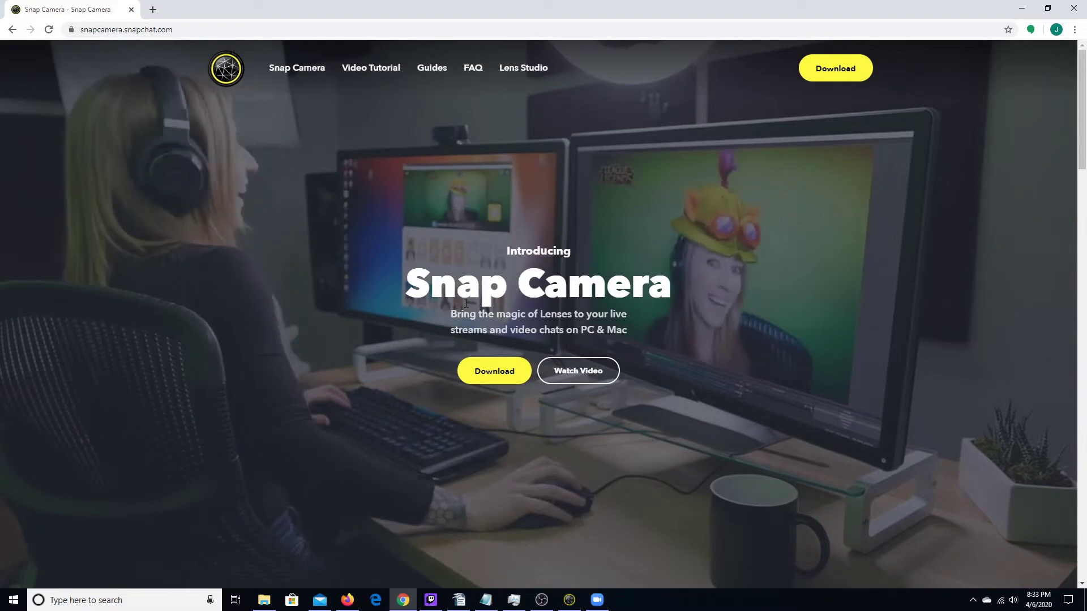
Open the Snap Camera download page and scroll through the licence agreement to its checkbox.
{"action": "left_click", "coordinate": [494, 371]}
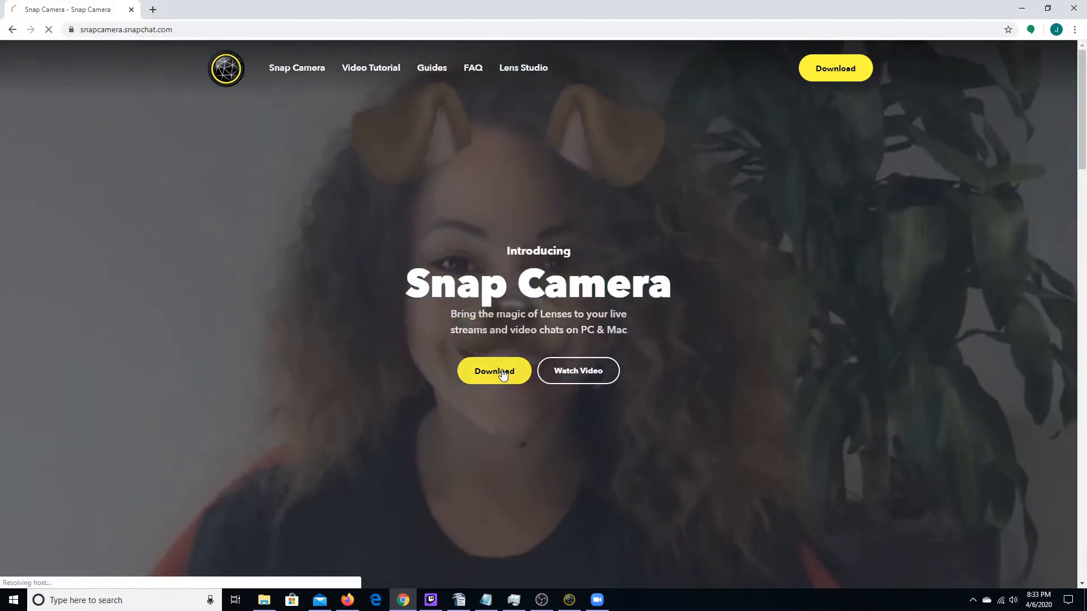
{"action": "left_click", "coordinate": [494, 371]}
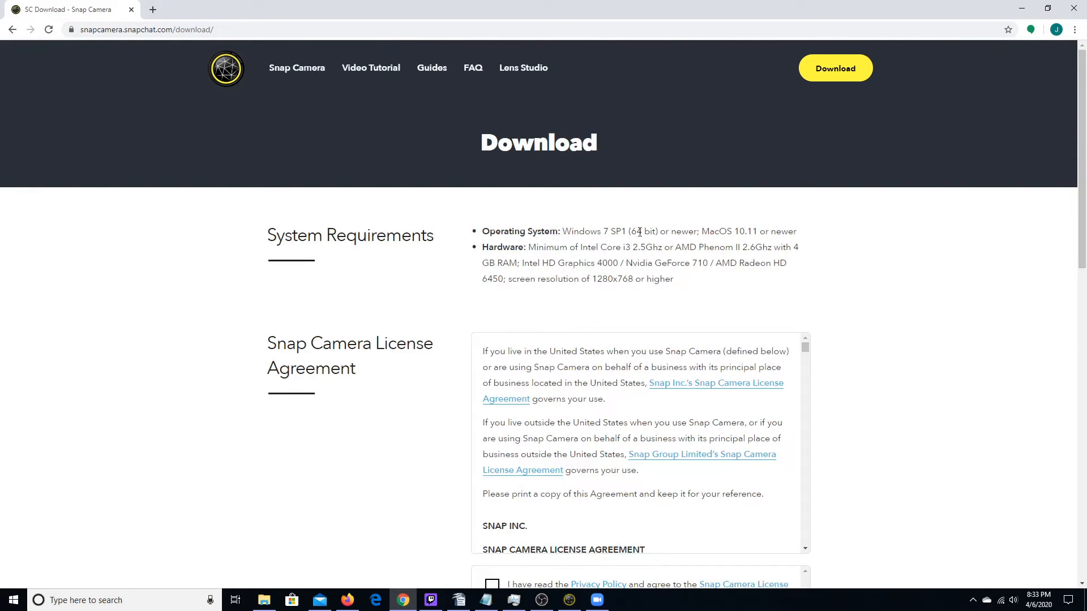
{"action": "scroll", "scroll_direction": "down", "scroll_amount": 3}
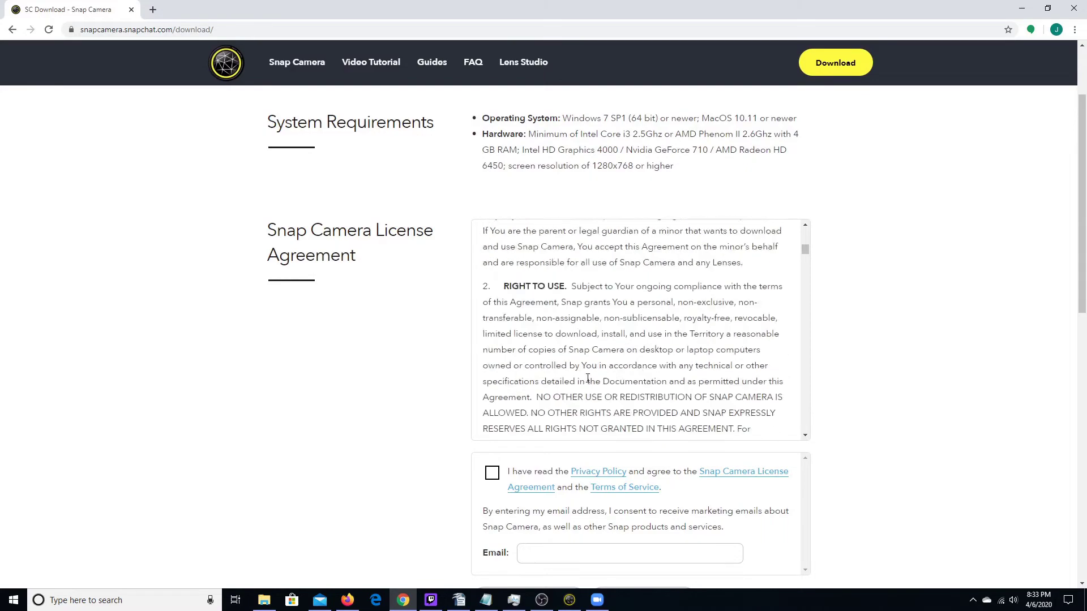
{"action": "scroll", "scroll_direction": "down", "scroll_amount": 3}
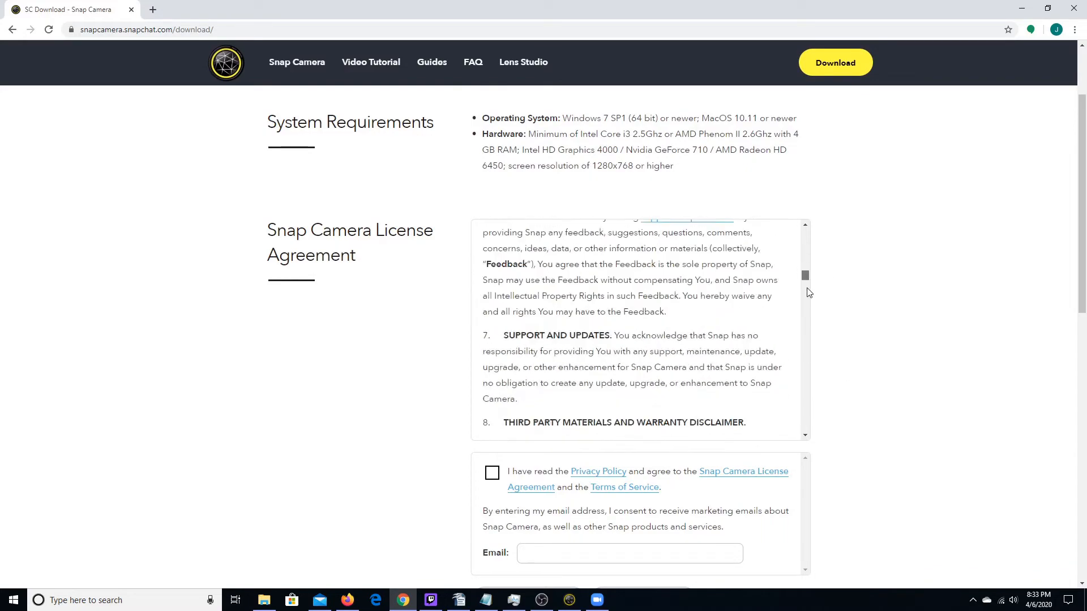
{"action": "scroll", "scroll_direction": "down", "scroll_amount": 3}
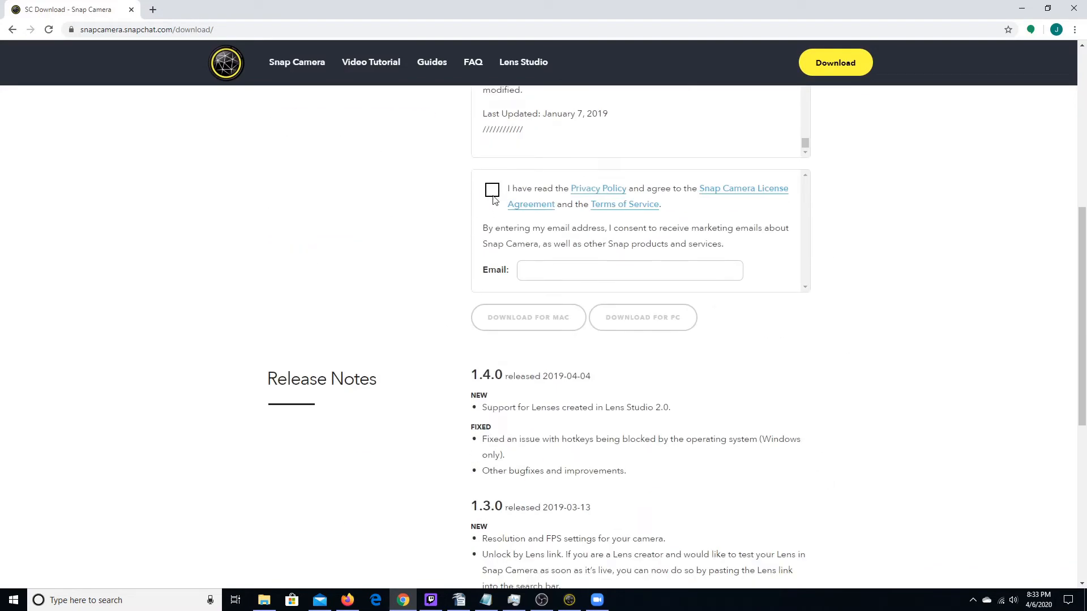
Accept the licence terms, enter the email 'asdf', and solve the fire hydrant captcha.
{"action": "left_click", "coordinate": [492, 191]}
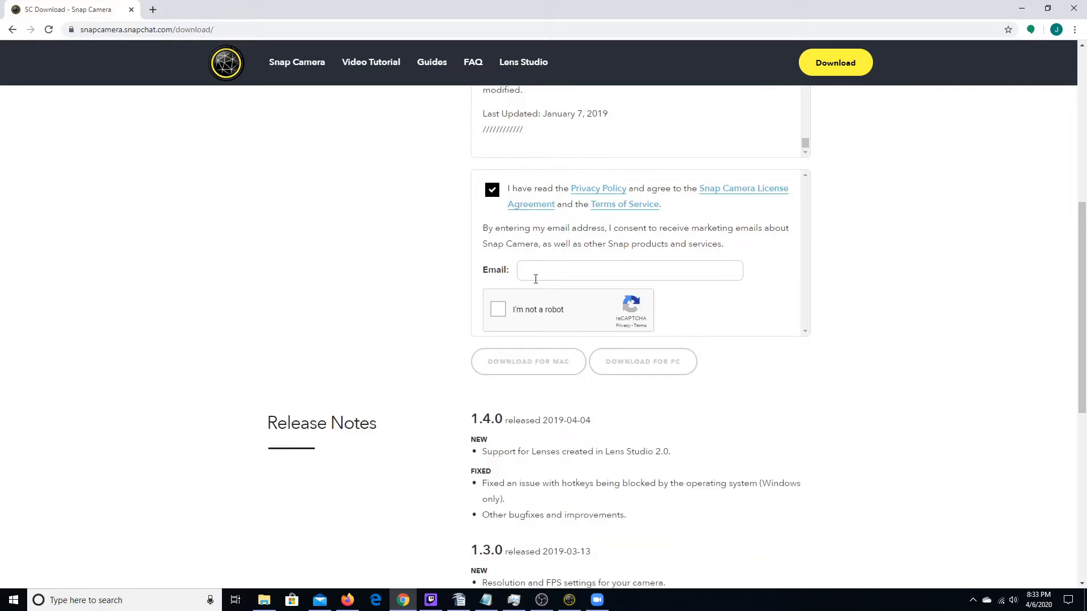
{"action": "mouse_move", "coordinate": [417, 369]}
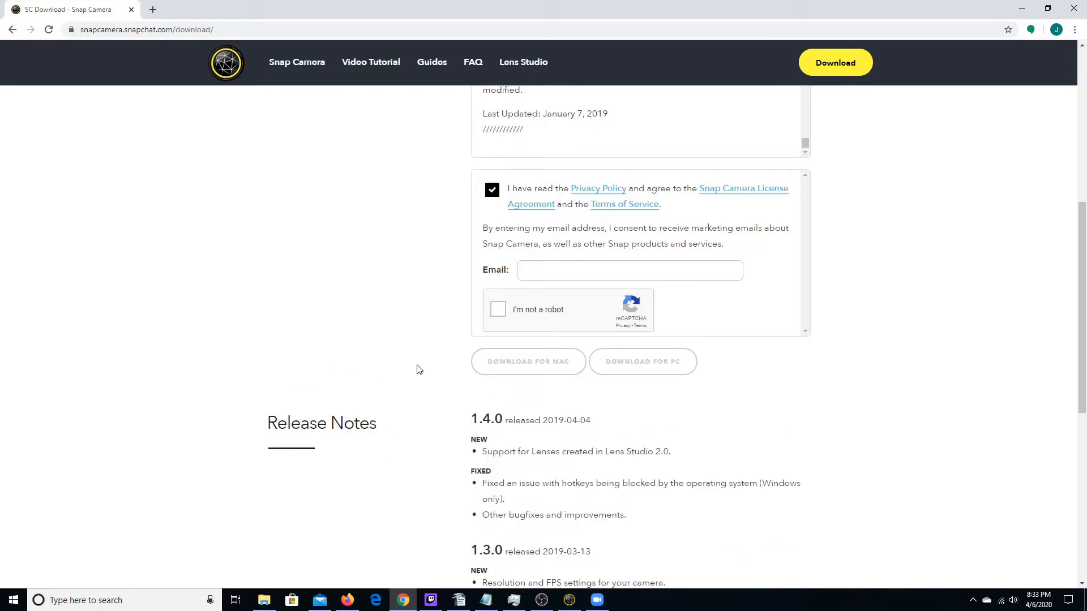
{"action": "type", "text": "asdf@asdf.com"}
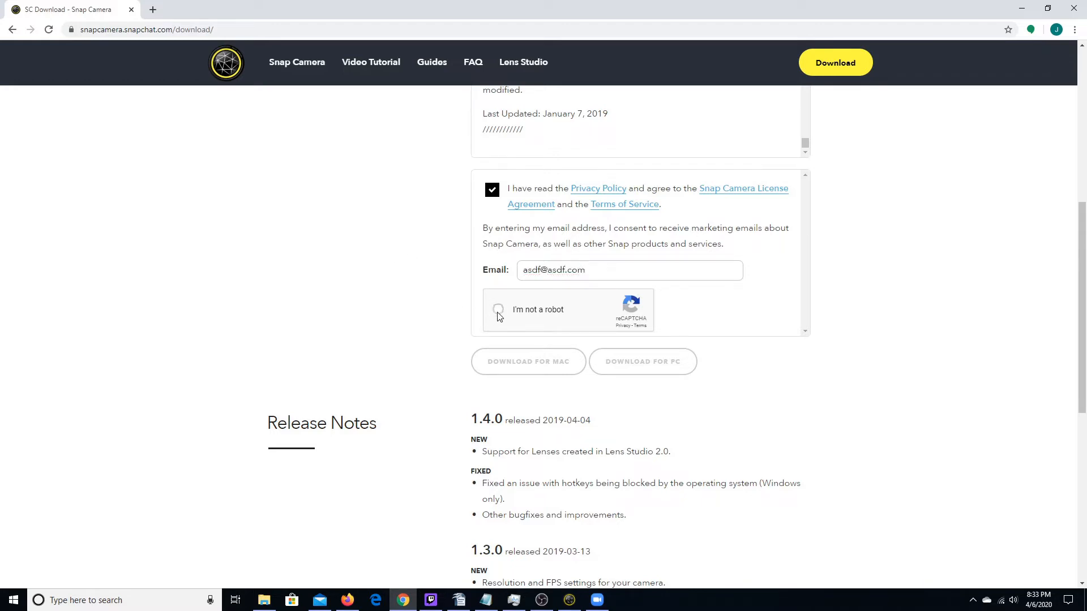
{"action": "left_click", "coordinate": [497, 309]}
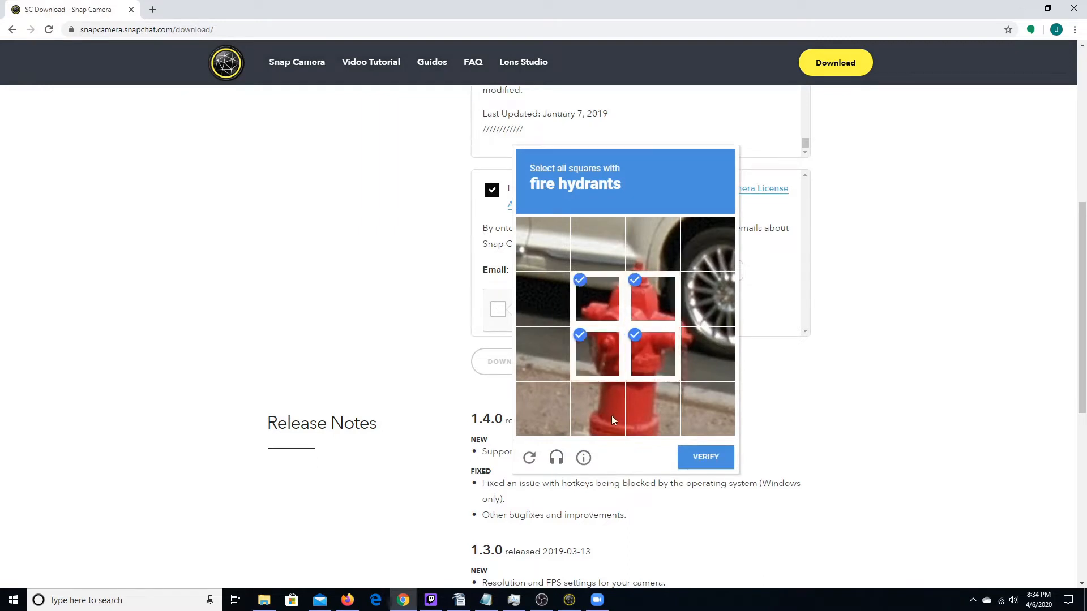
{"action": "left_click", "coordinate": [597, 408]}
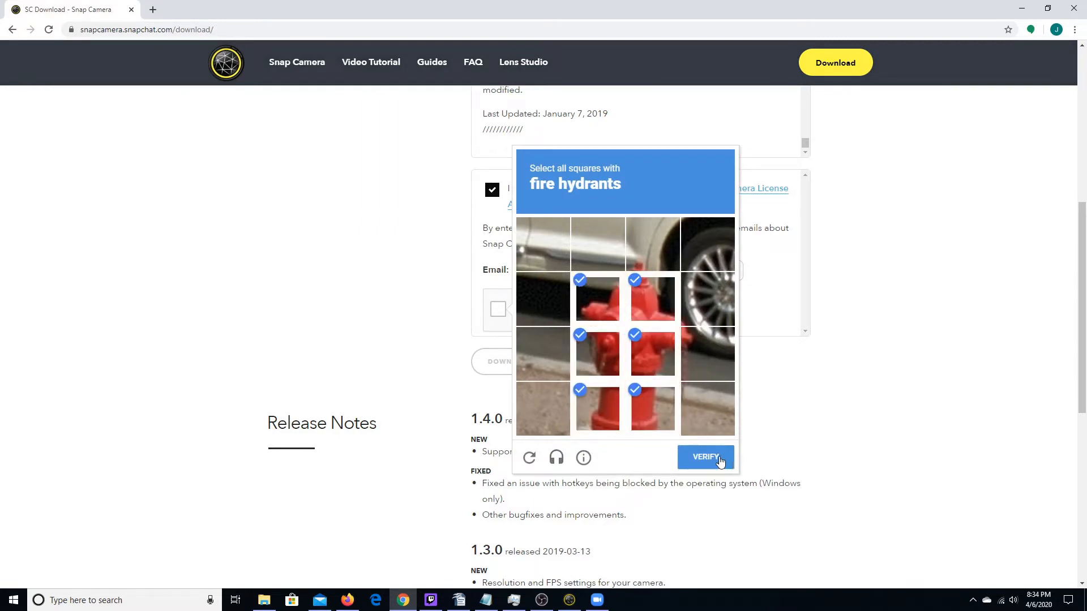
{"action": "left_click", "coordinate": [705, 457]}
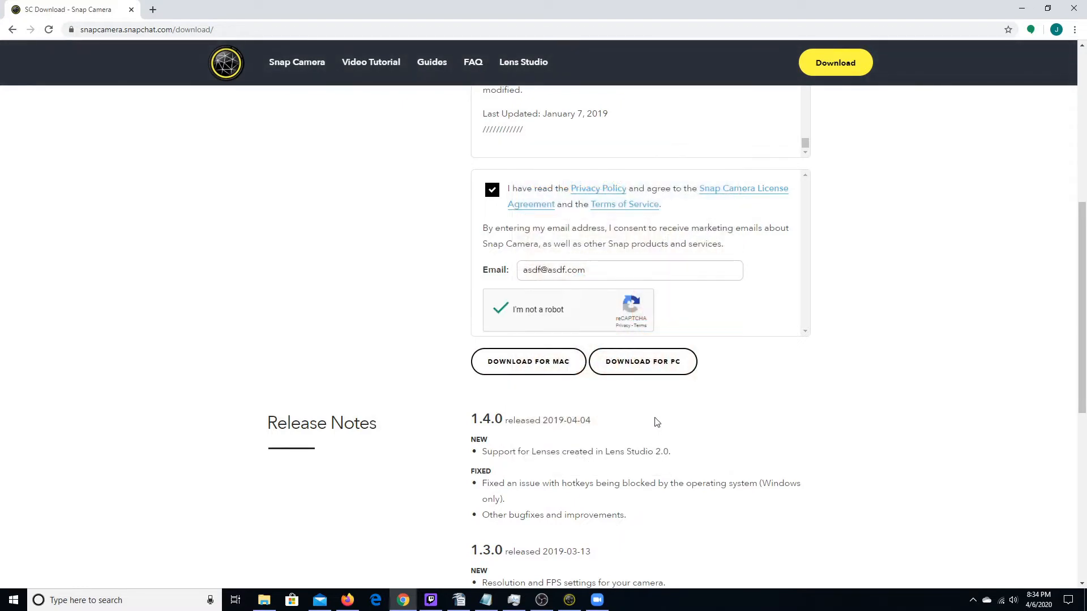
{"action": "mouse_move", "coordinate": [528, 367]}
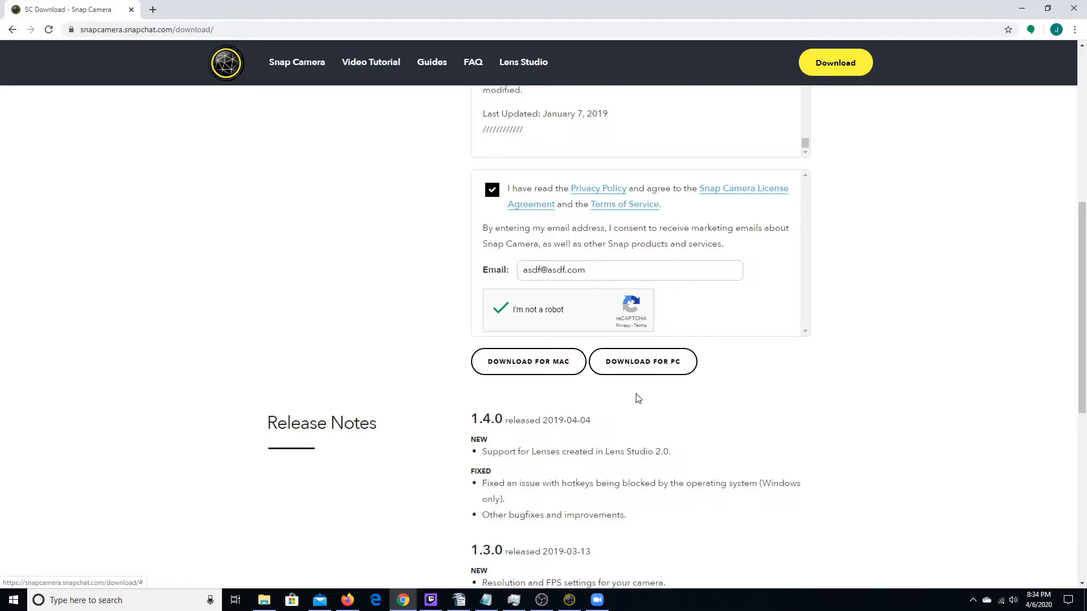
{"action": "mouse_move", "coordinate": [730, 364]}
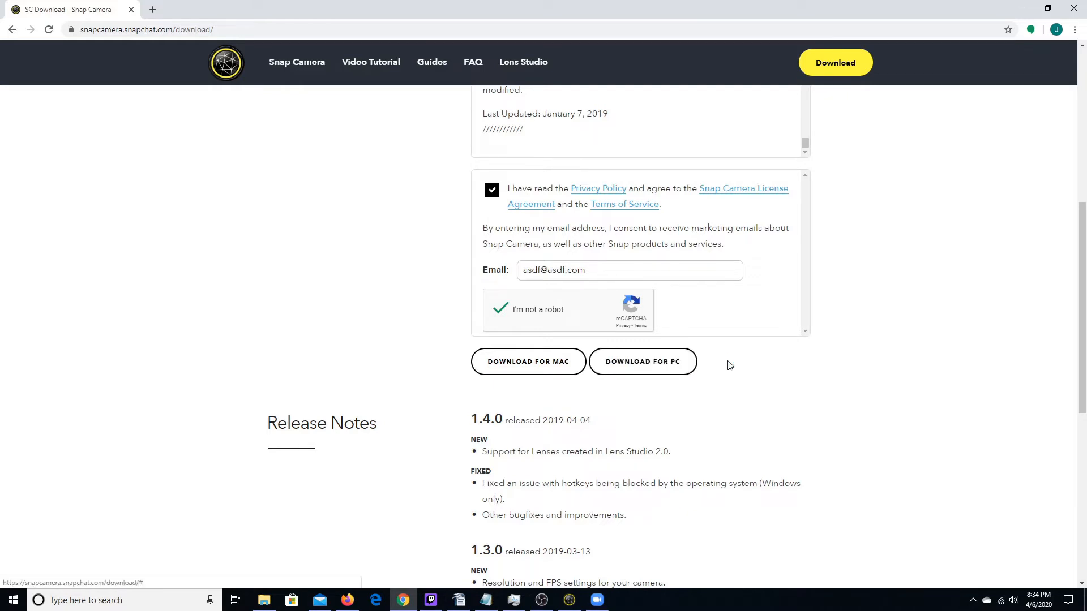
Download the Snap Camera 1.7 Windows installer, Snap Camera 1.7 (1).exe.
{"action": "left_click", "coordinate": [642, 362]}
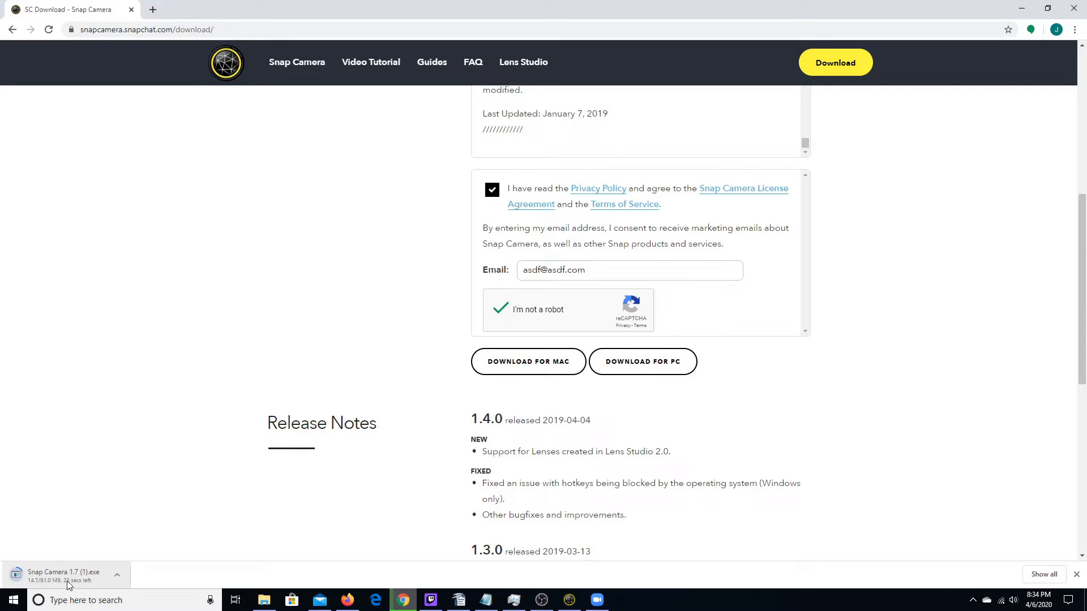
{"action": "mouse_move", "coordinate": [163, 524]}
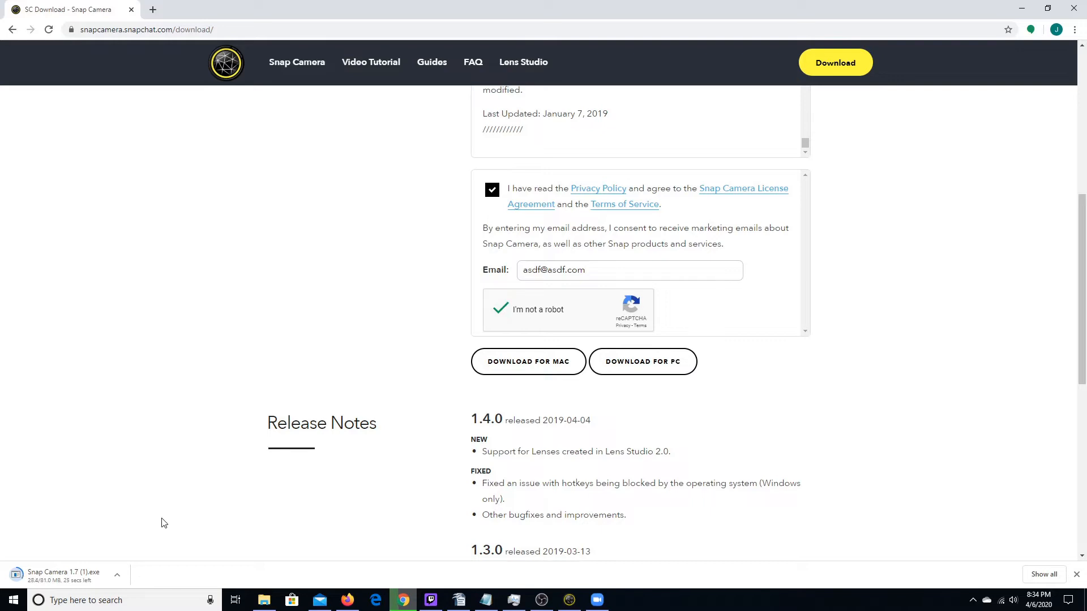
{"action": "mouse_move", "coordinate": [166, 518]}
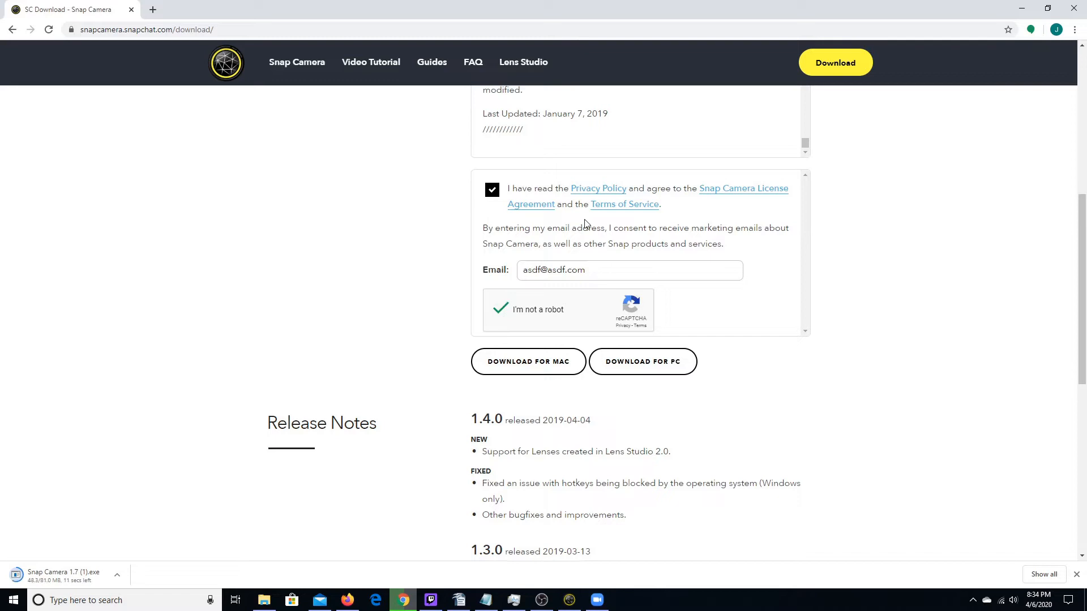
{"action": "mouse_move", "coordinate": [596, 208]}
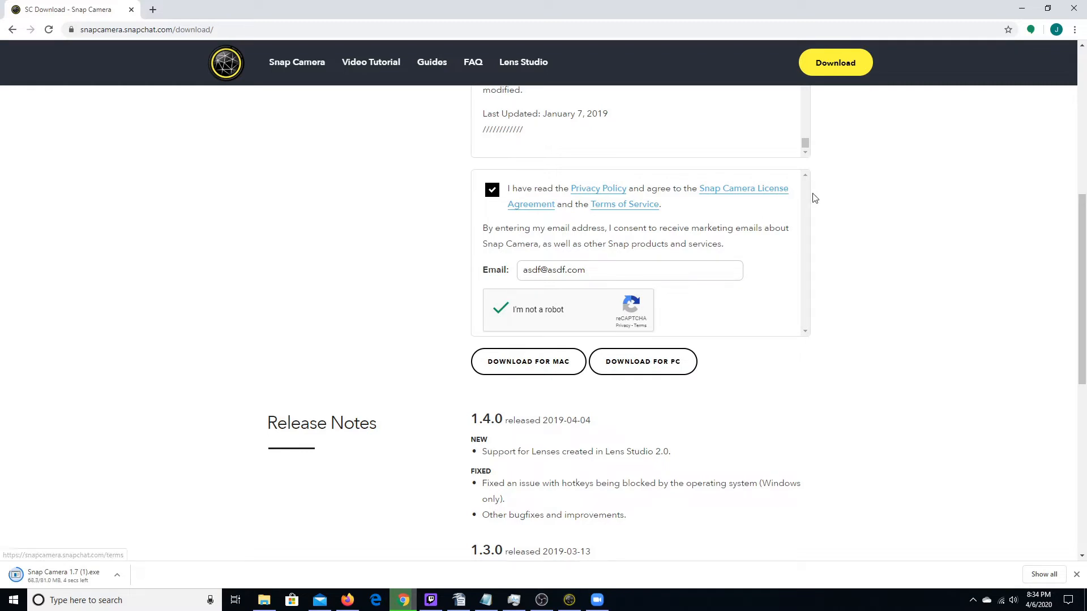
{"action": "mouse_move", "coordinate": [1002, 64]}
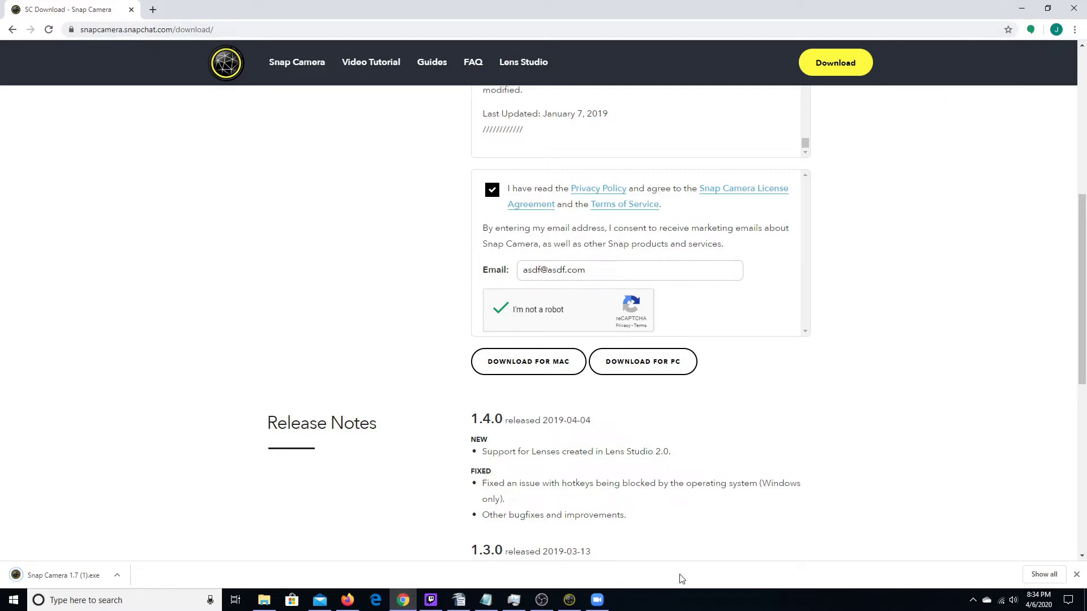
Launch the downloaded Snap Camera, maximise its window, and browse the Gaming lens category.
{"action": "left_click", "coordinate": [569, 599]}
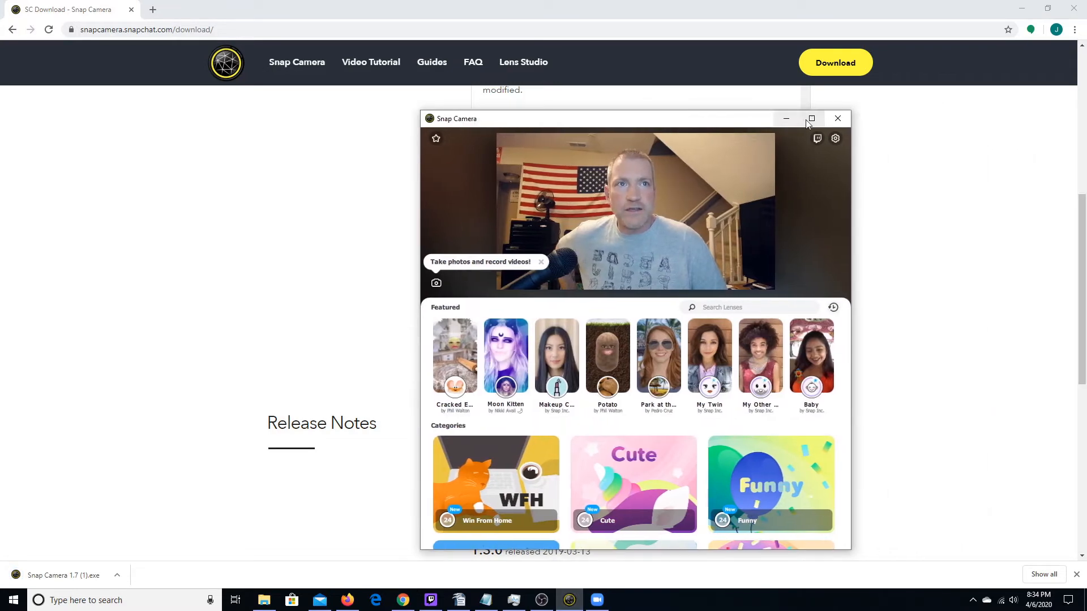
{"action": "left_click", "coordinate": [812, 119]}
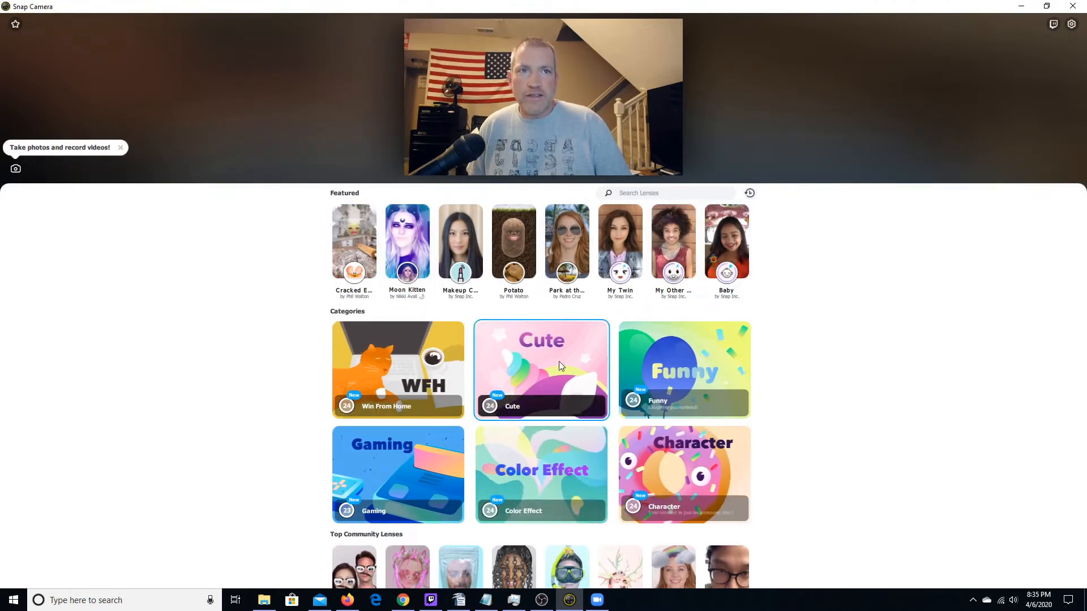
{"action": "scroll", "scroll_direction": "down", "scroll_amount": 3}
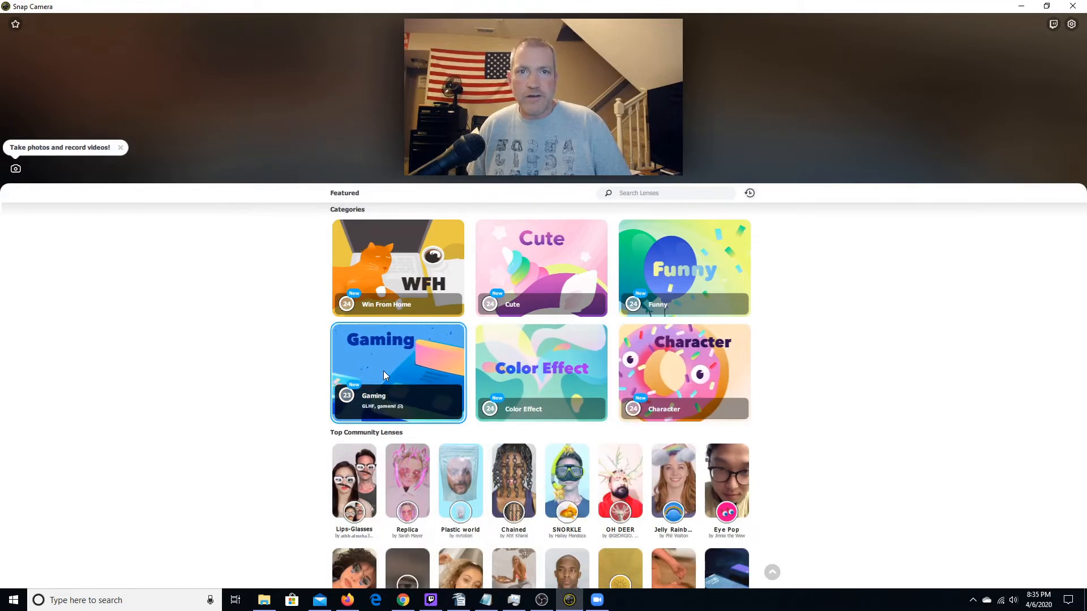
{"action": "left_click", "coordinate": [386, 373]}
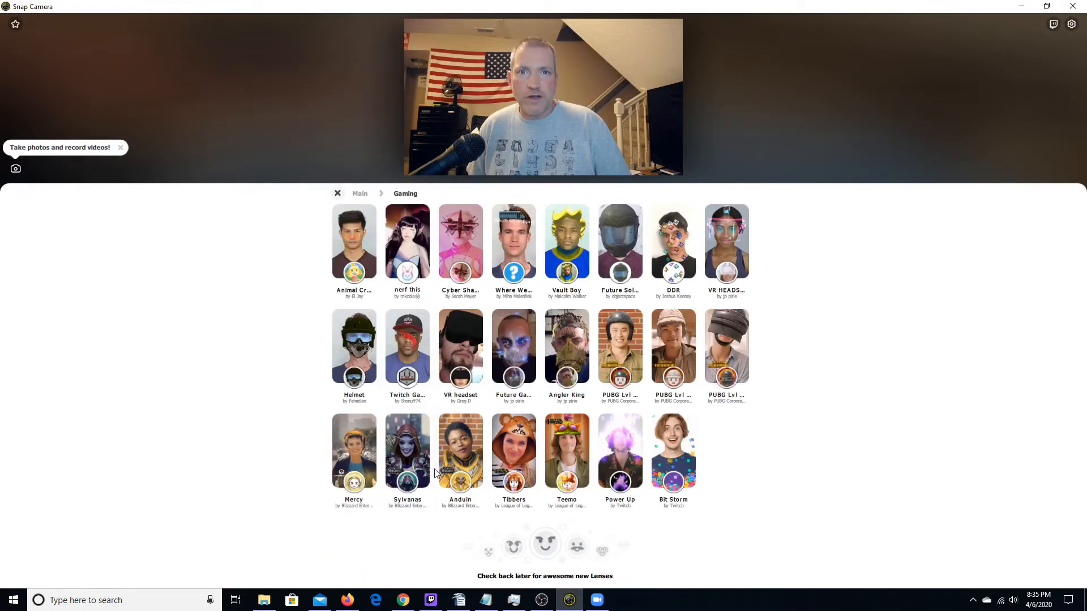
Try and remove the Sylvanas and Anduin lenses, then return to the main lens page.
{"action": "left_click", "coordinate": [407, 451]}
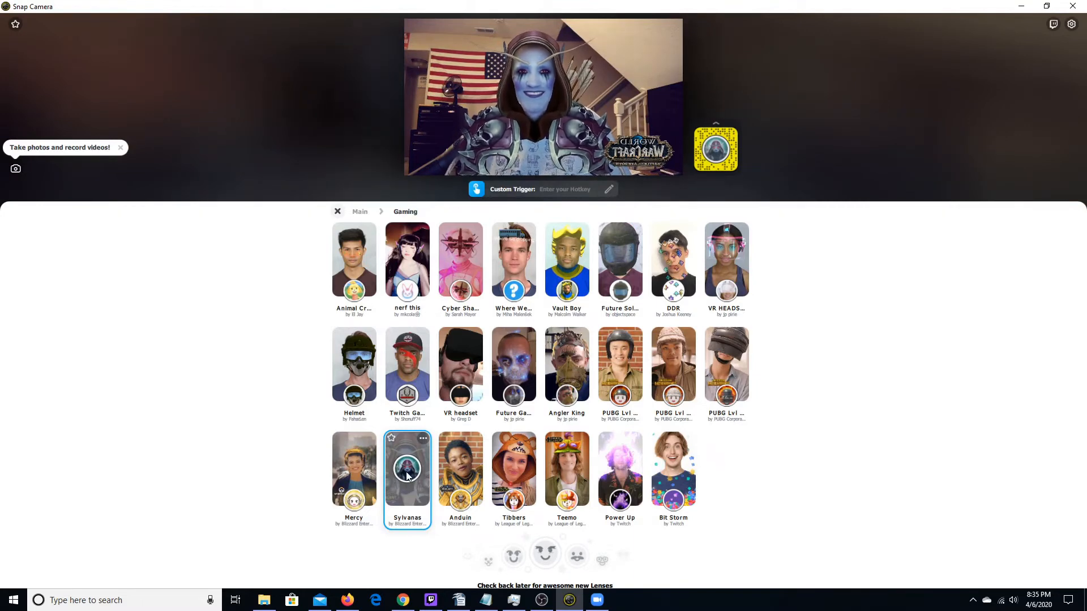
{"action": "left_click", "coordinate": [460, 467]}
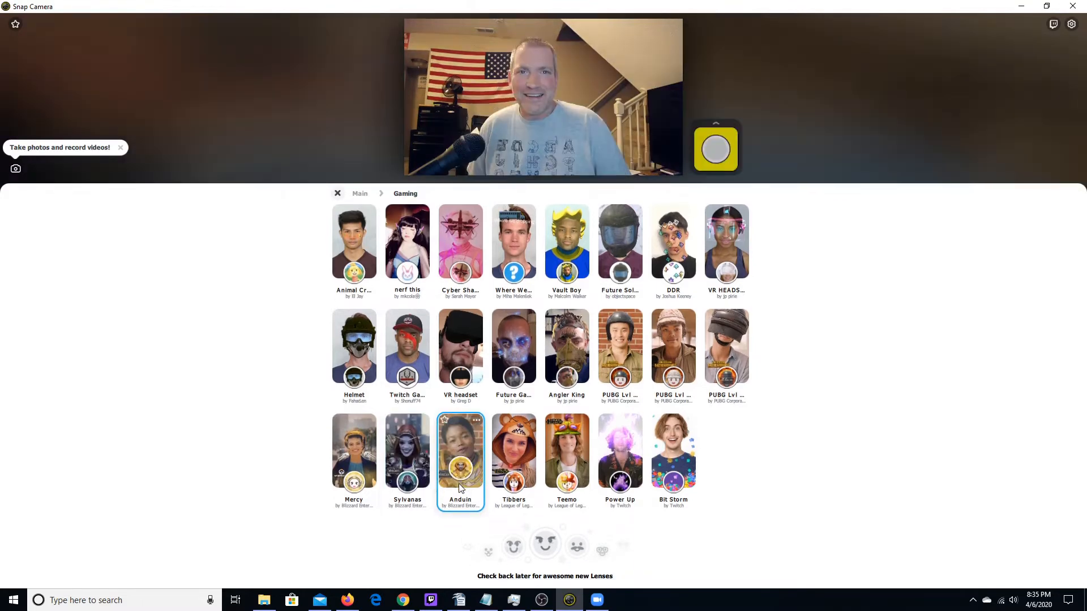
{"action": "left_click", "coordinate": [460, 451]}
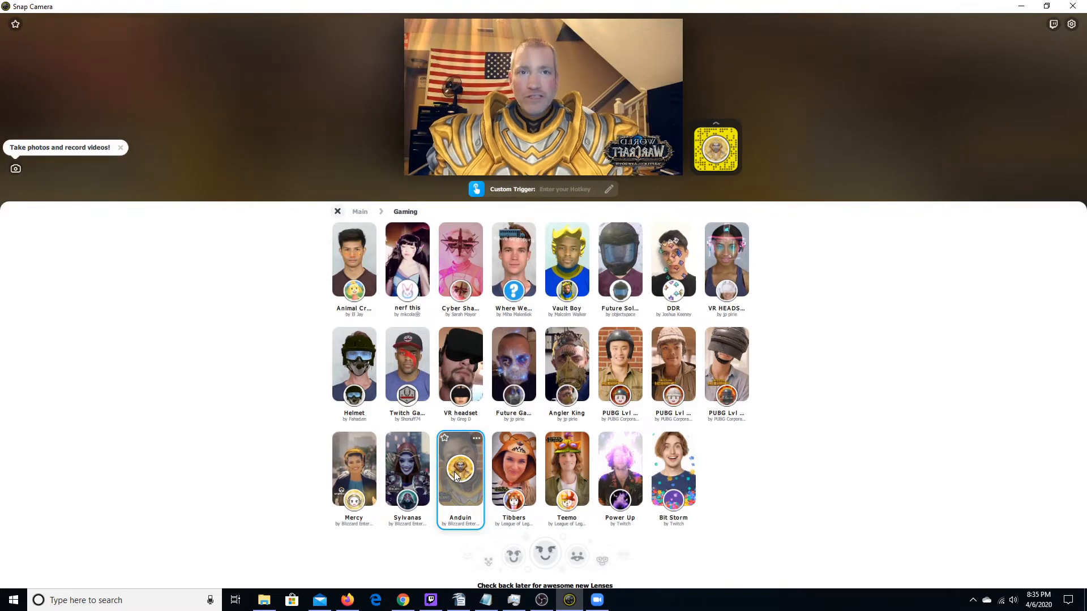
{"action": "left_click", "coordinate": [460, 470]}
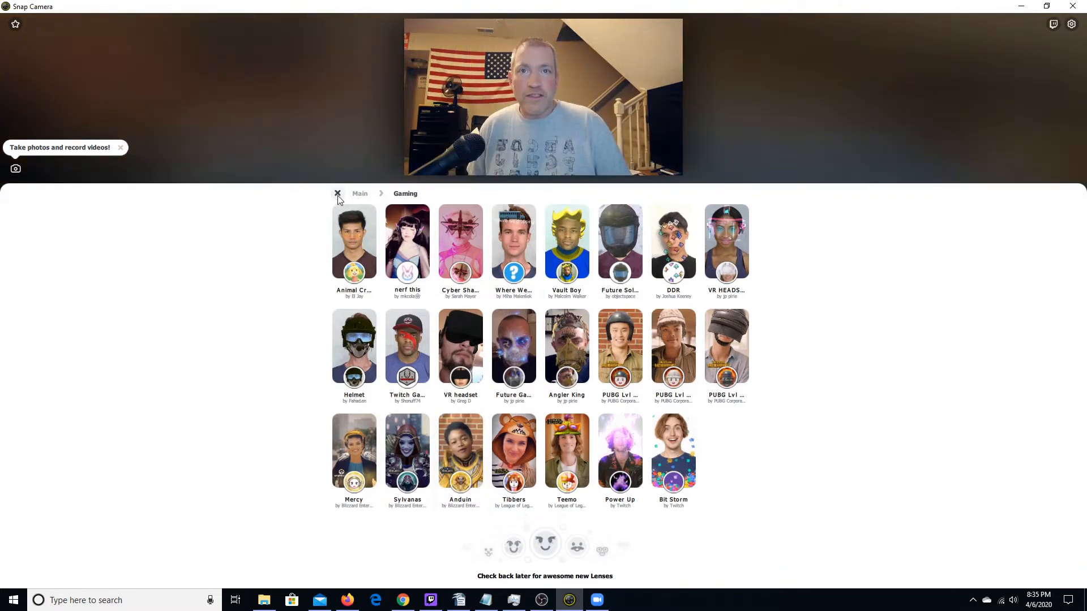
{"action": "left_click", "coordinate": [337, 194]}
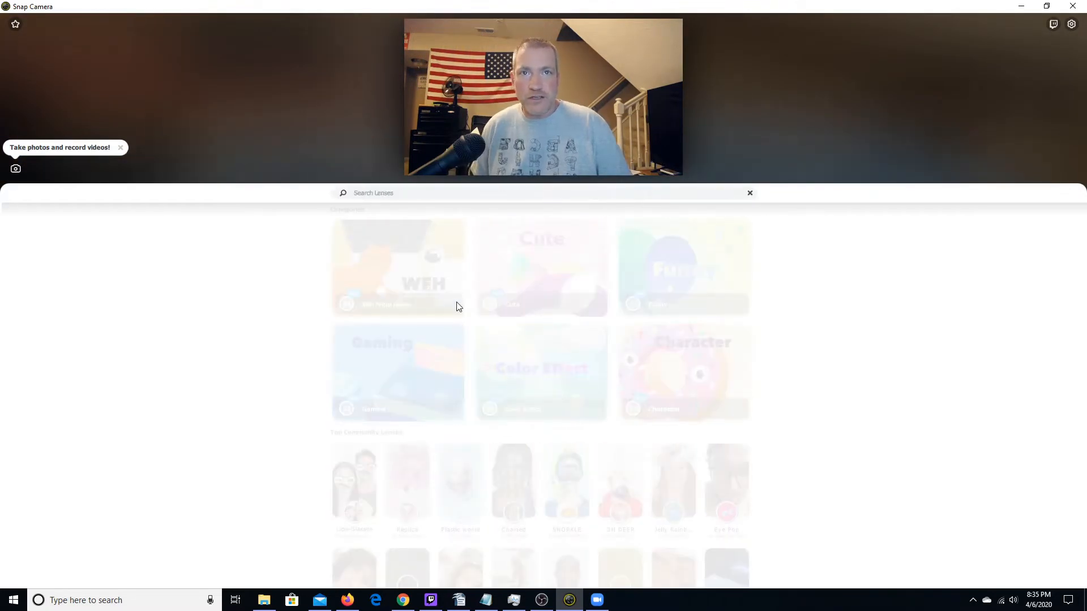
Search lenses for 'zombie' and try two zombie face lenses.
{"action": "type", "text": "zombie"}
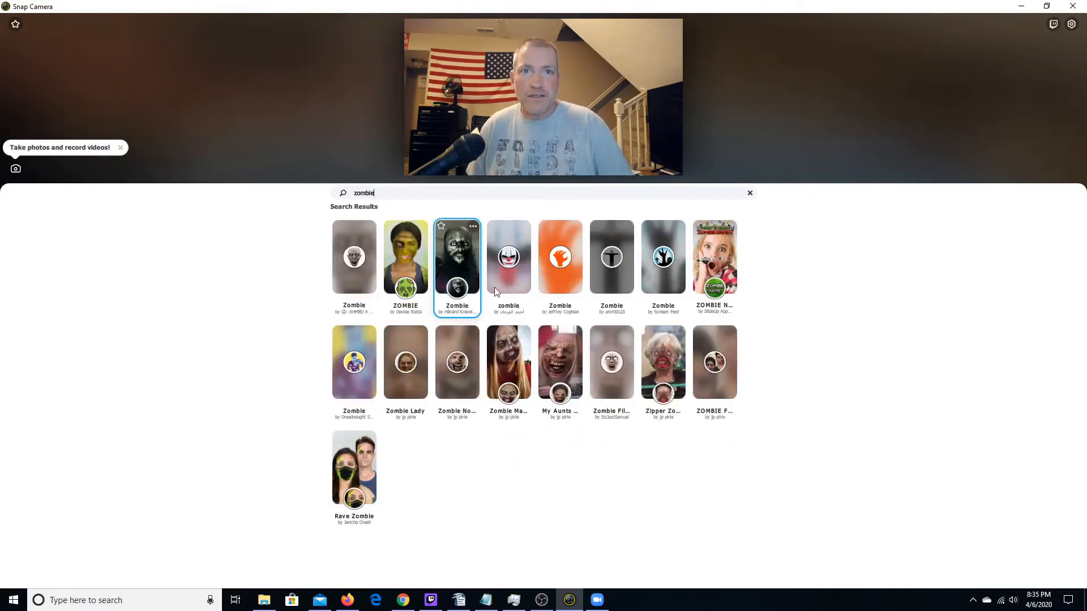
{"action": "left_click", "coordinate": [456, 257]}
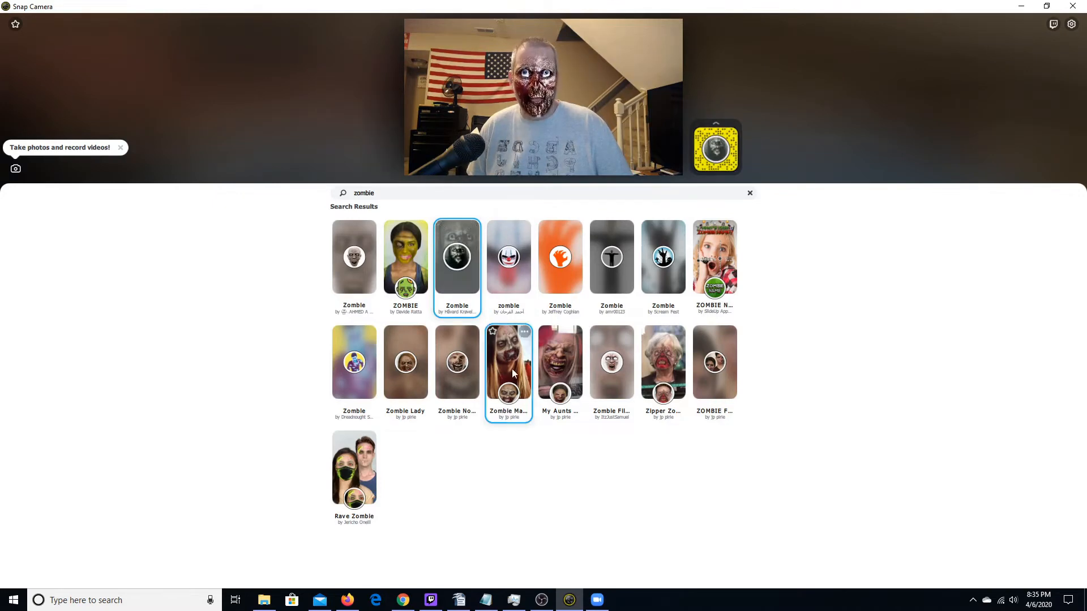
{"action": "left_click", "coordinate": [560, 361]}
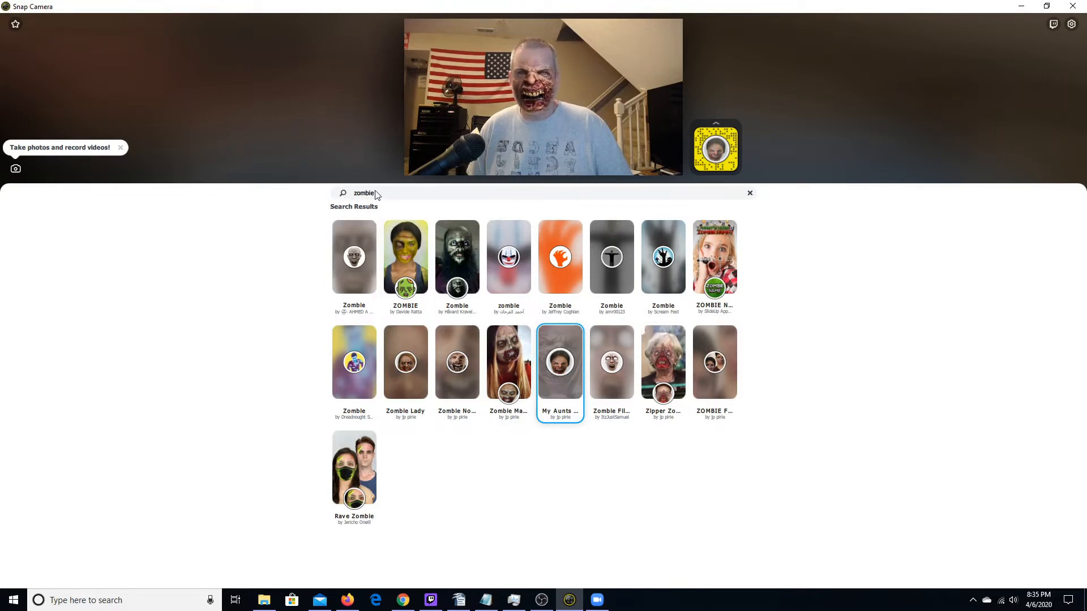
Search lenses for 'goof' and apply goofy baby, then Goofy lense.
{"action": "type", "text": "goofy"}
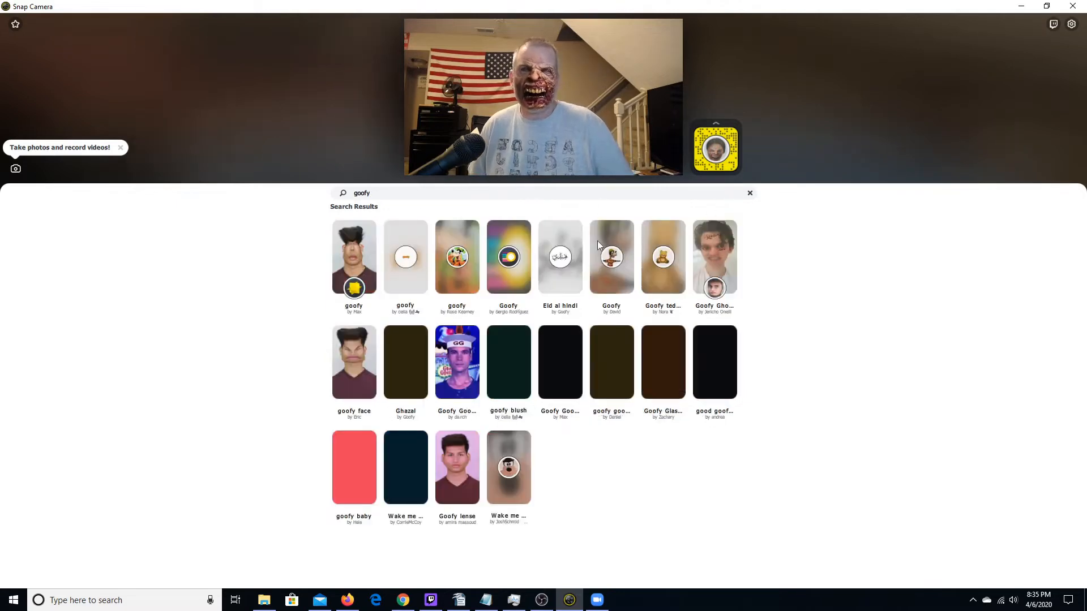
{"action": "left_click", "coordinate": [354, 467]}
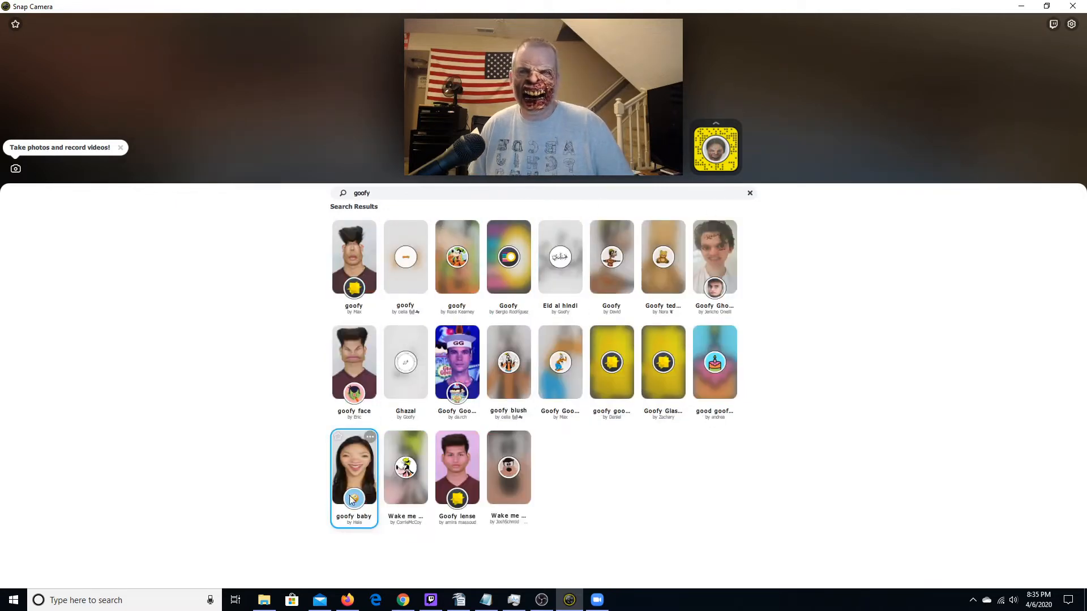
{"action": "left_click", "coordinate": [456, 467]}
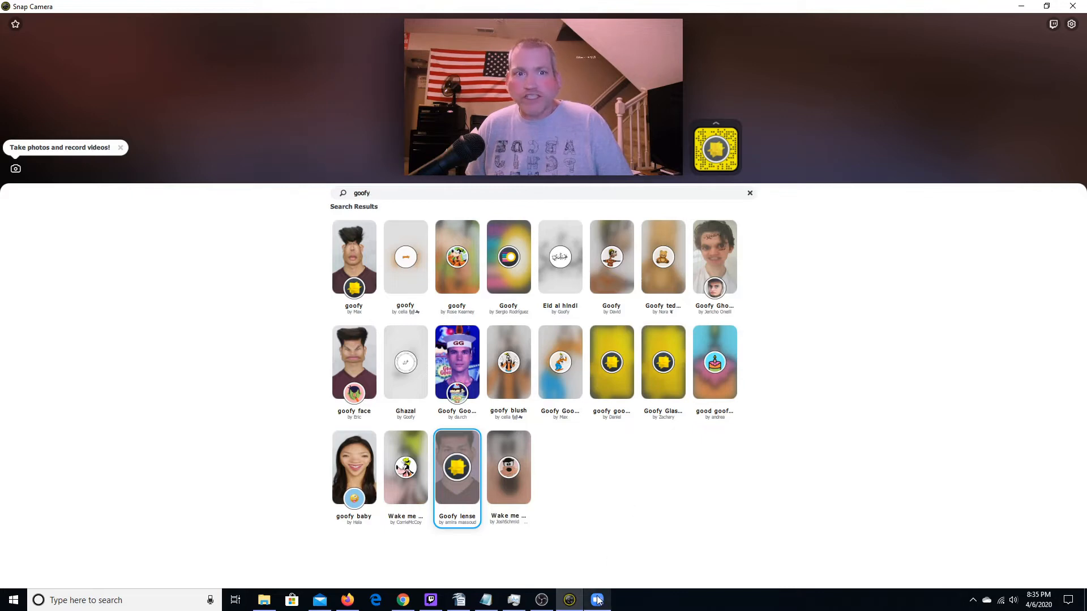
Start the Zoom meeting under My Personal Meeting ID and join with computer audio.
{"action": "left_click", "coordinate": [597, 600]}
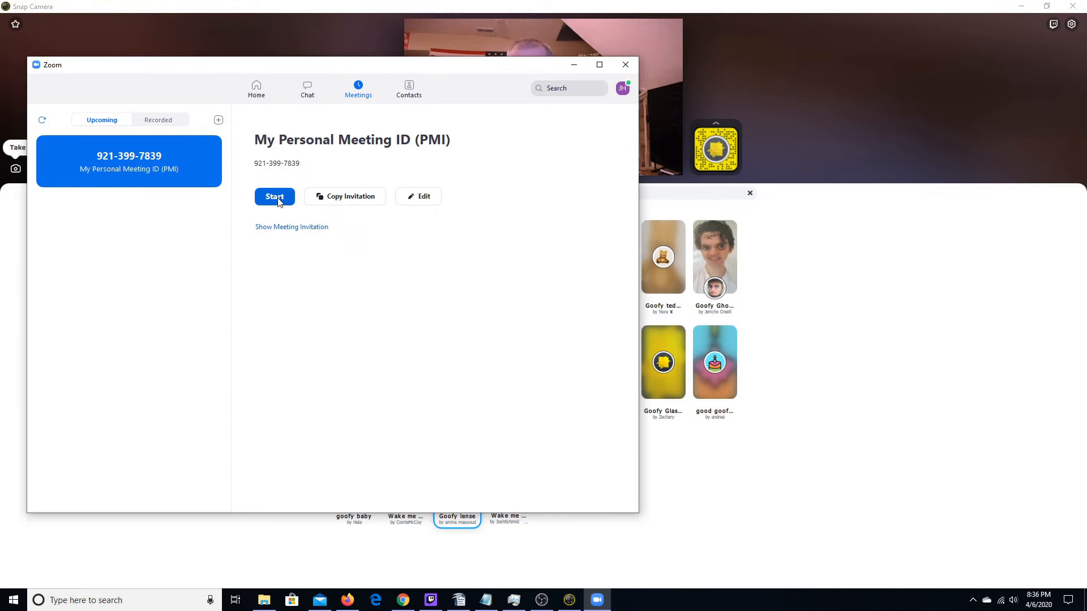
{"action": "left_click", "coordinate": [274, 196]}
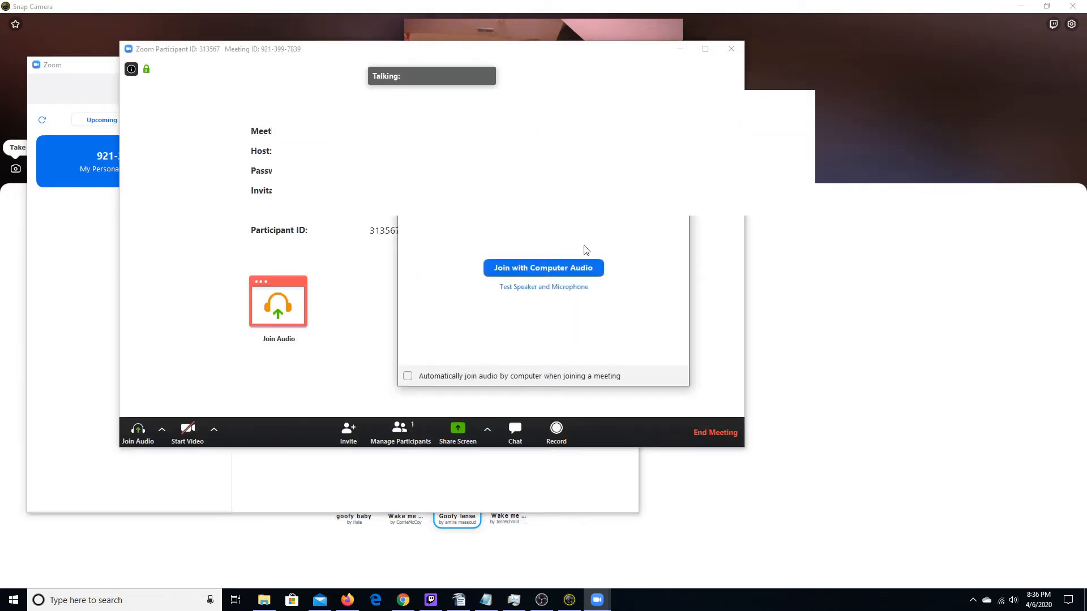
{"action": "left_click", "coordinate": [544, 267]}
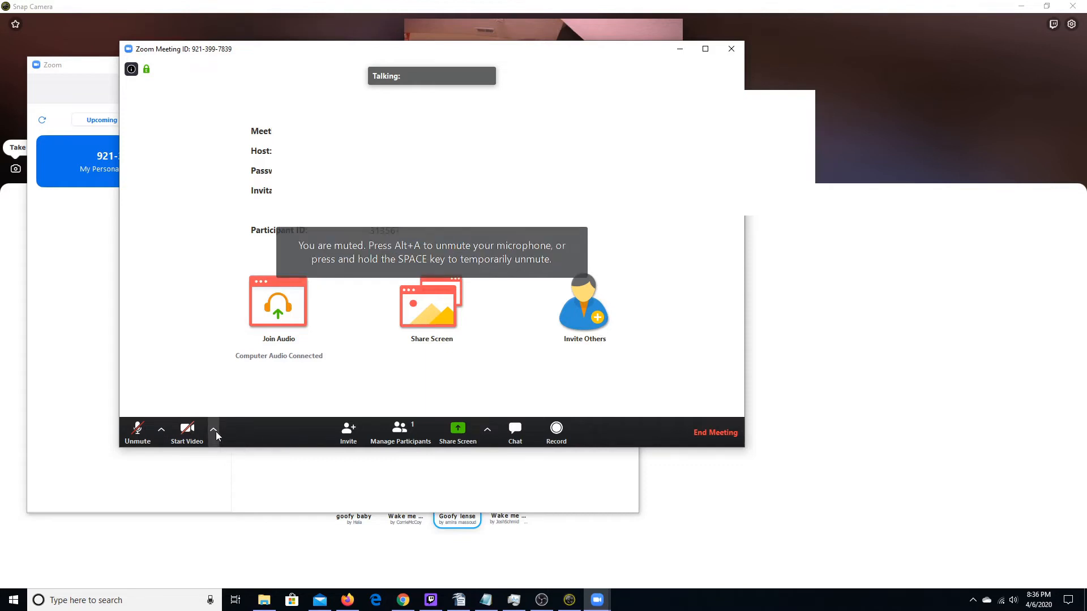
Select Snap Camera as Zoom's video camera and start sending video.
{"action": "left_click", "coordinate": [214, 431]}
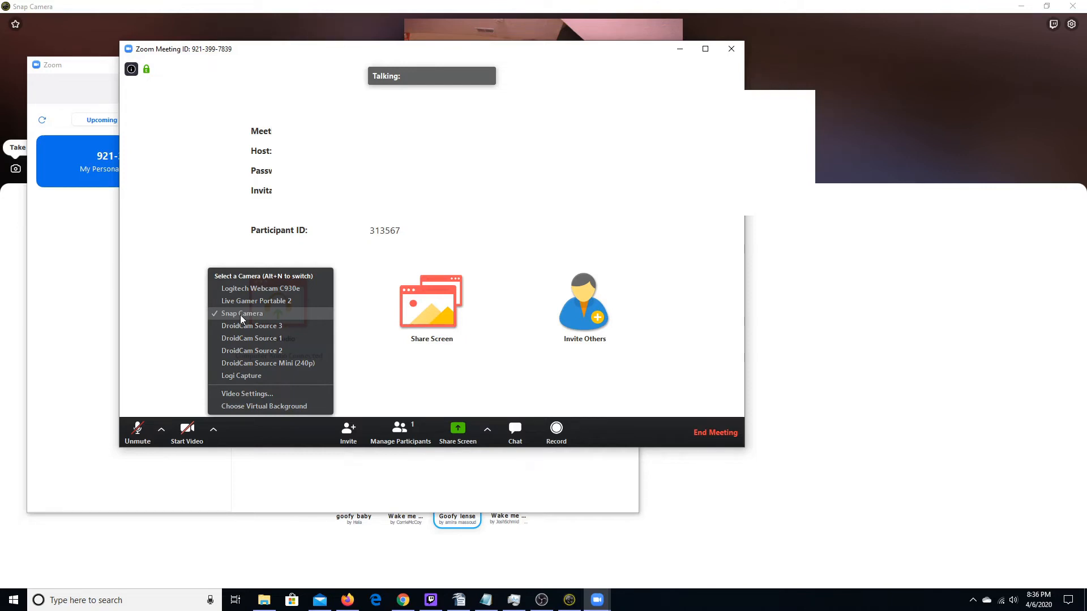
{"action": "mouse_move", "coordinate": [242, 446]}
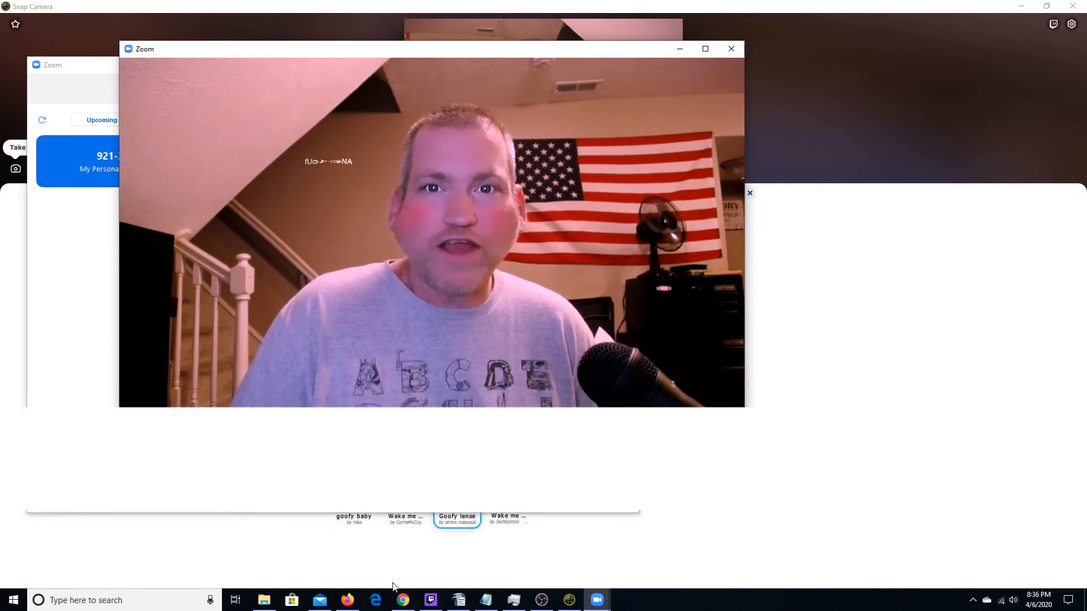
{"action": "left_click", "coordinate": [569, 600]}
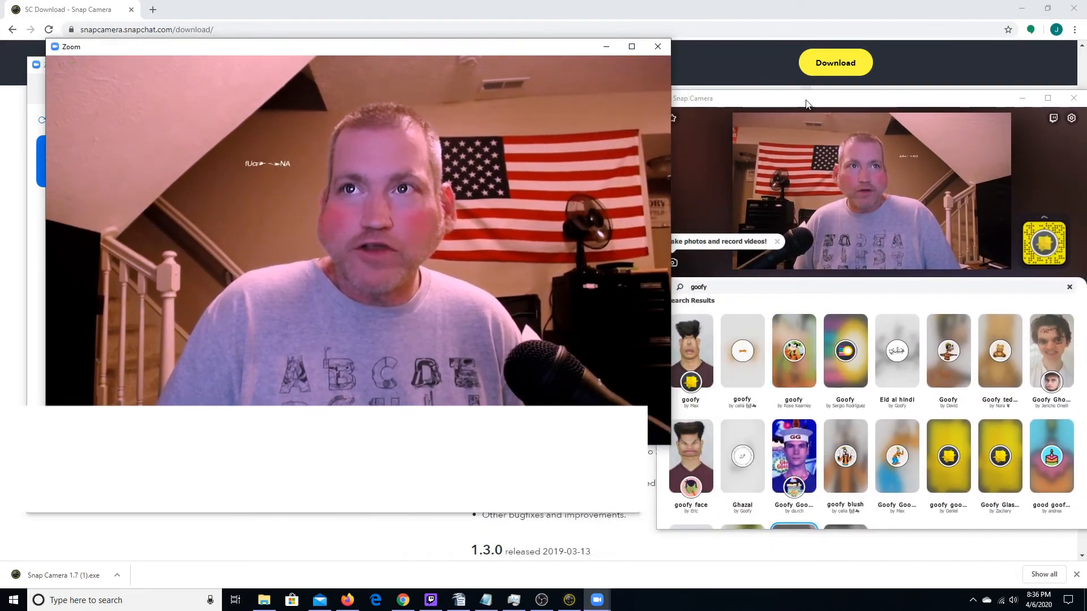
Clear the lens search and apply the Glow In The Dark lens from Win From Home.
{"action": "left_click", "coordinate": [1069, 287]}
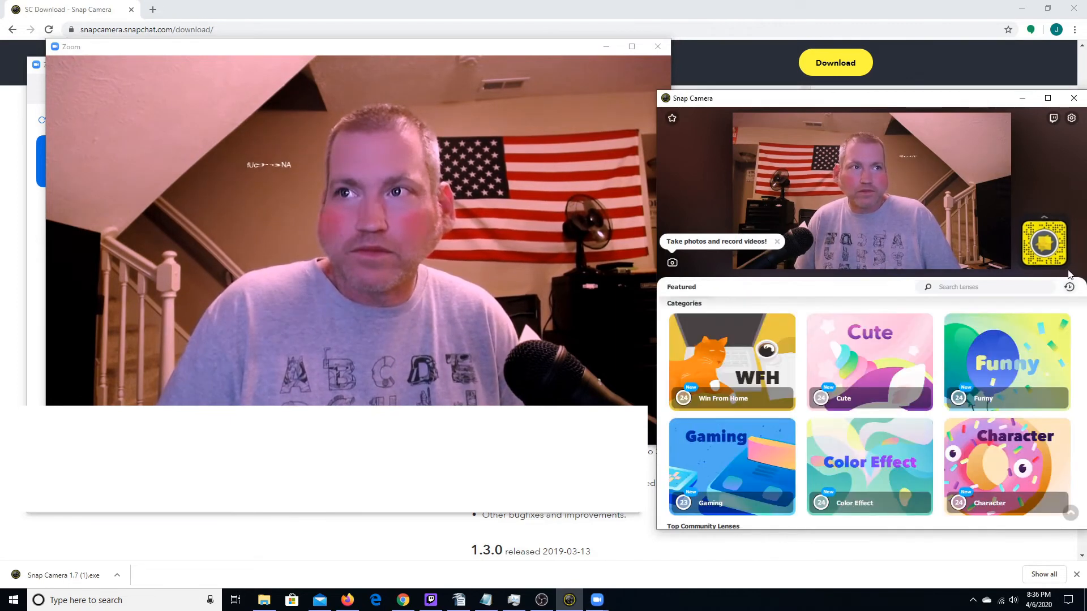
{"action": "mouse_move", "coordinate": [745, 362]}
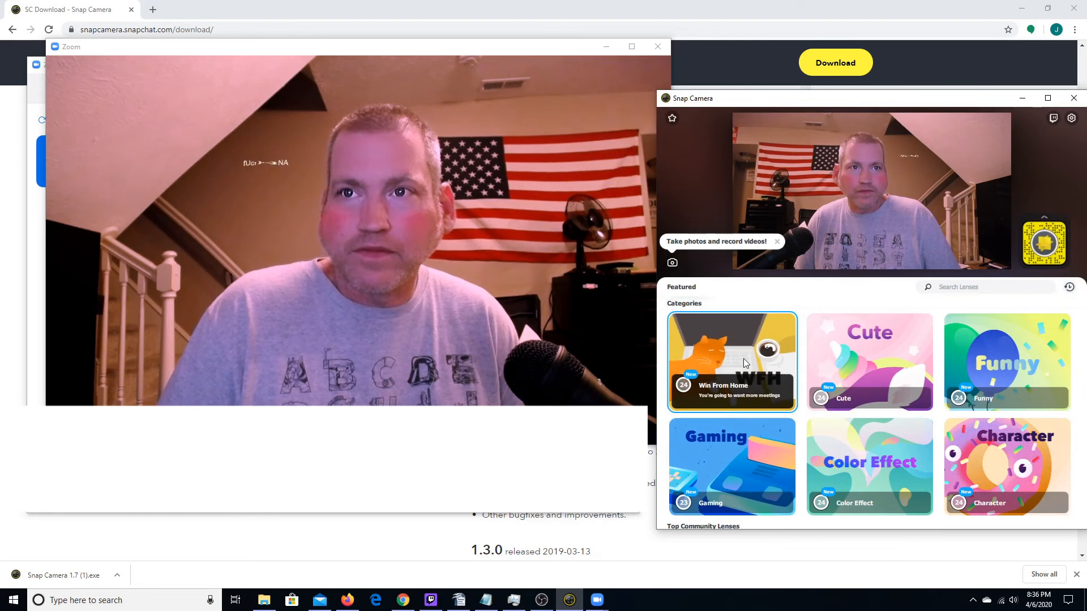
{"action": "left_click", "coordinate": [732, 361]}
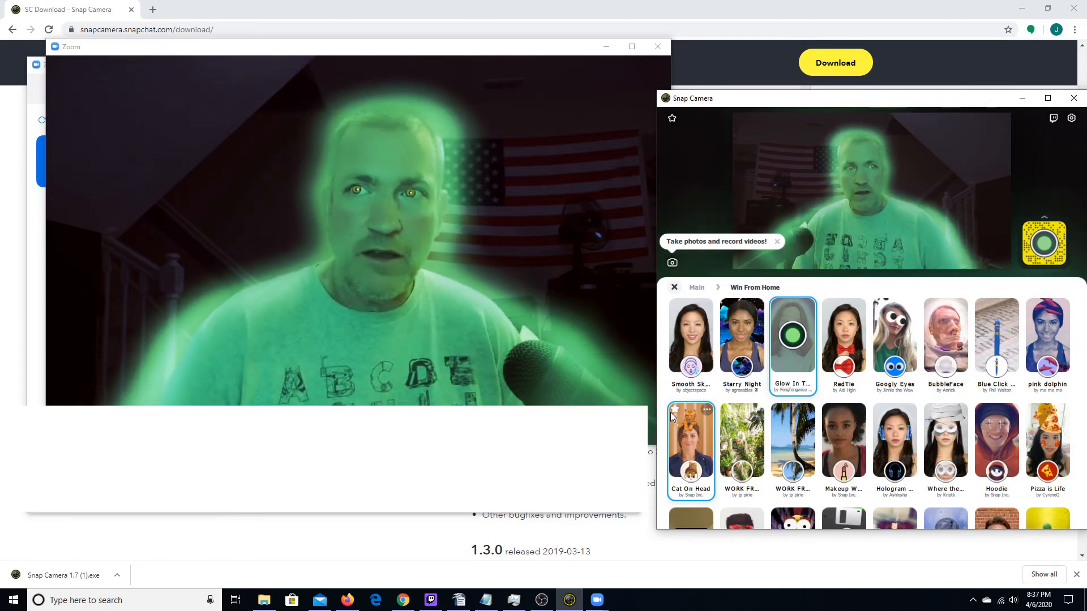
{"action": "left_click", "coordinate": [742, 336]}
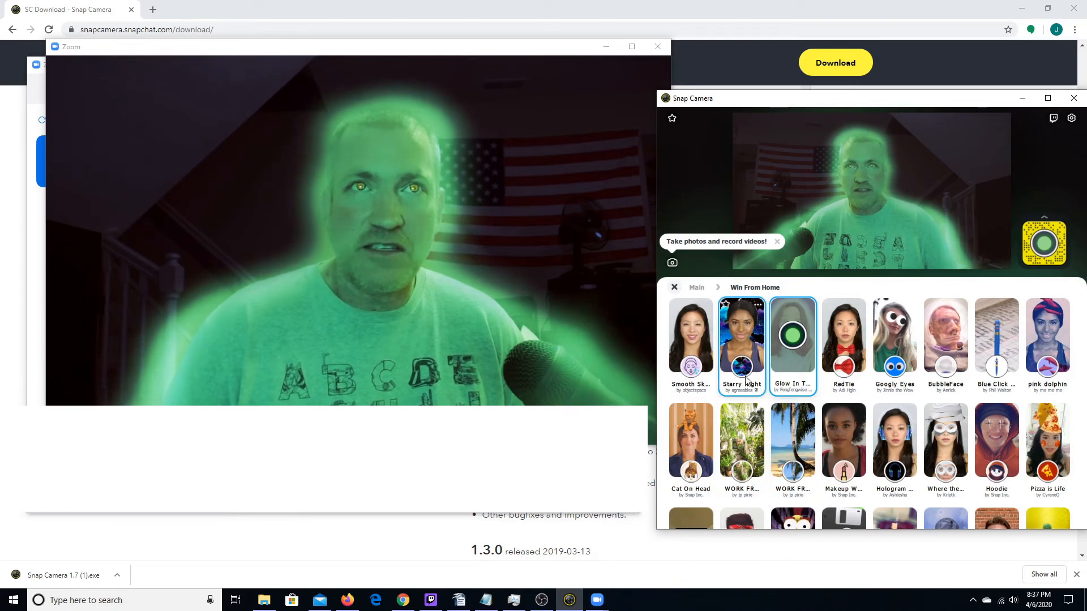
{"action": "left_click", "coordinate": [792, 335]}
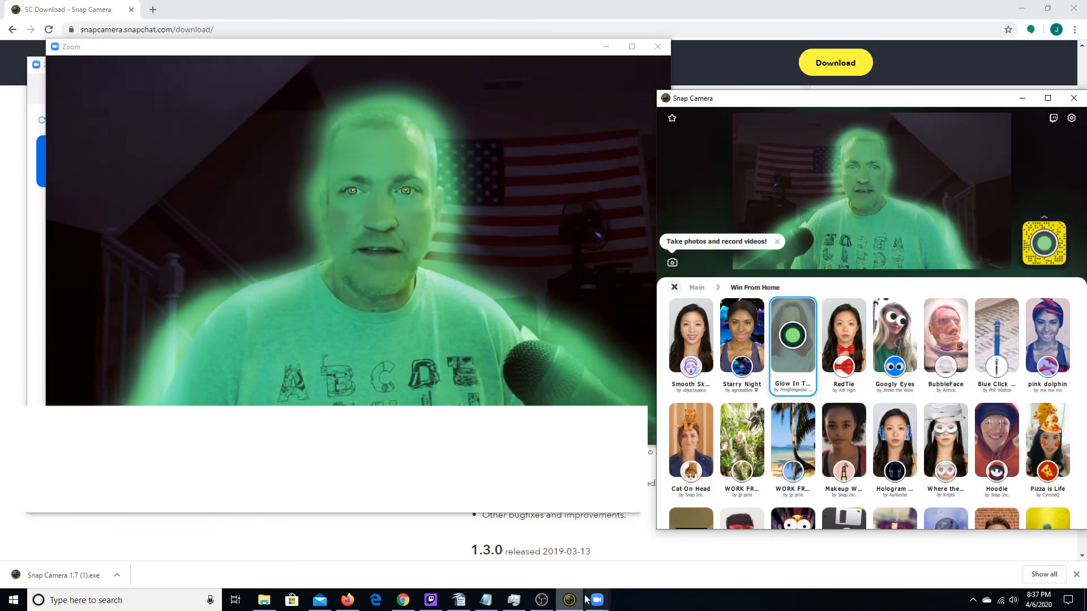
{"action": "mouse_move", "coordinate": [597, 599]}
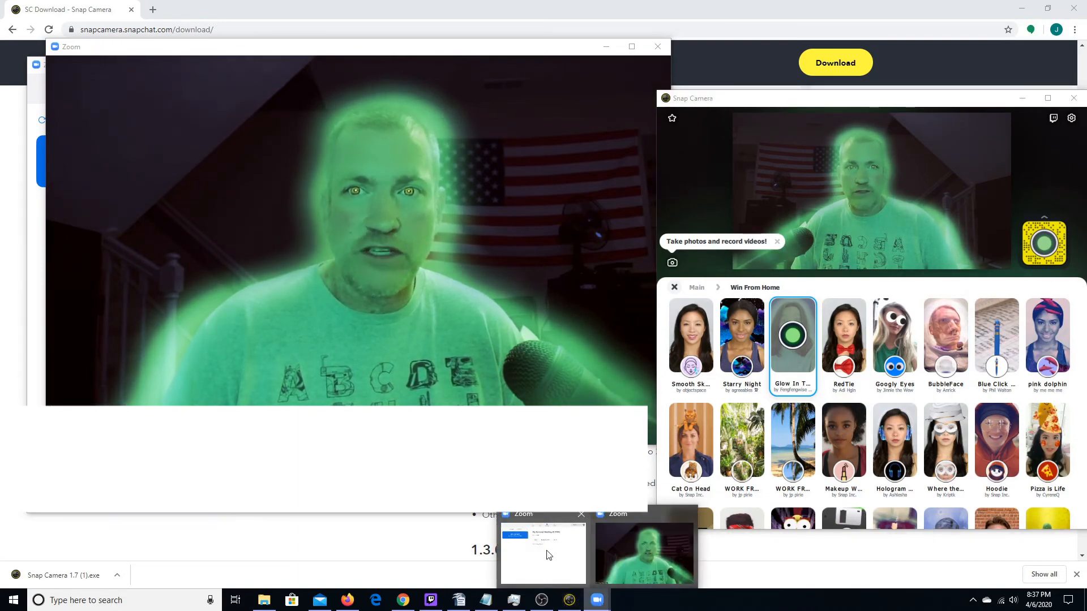